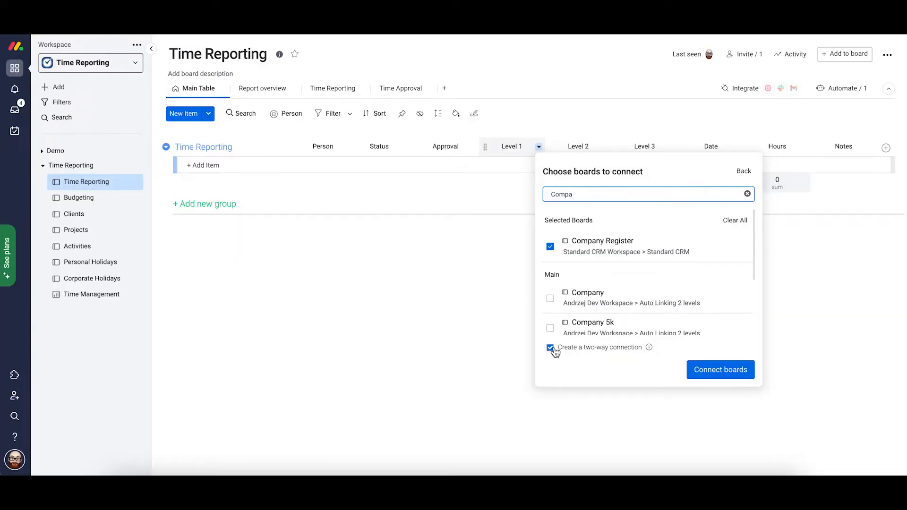
mouse_move(726, 373)
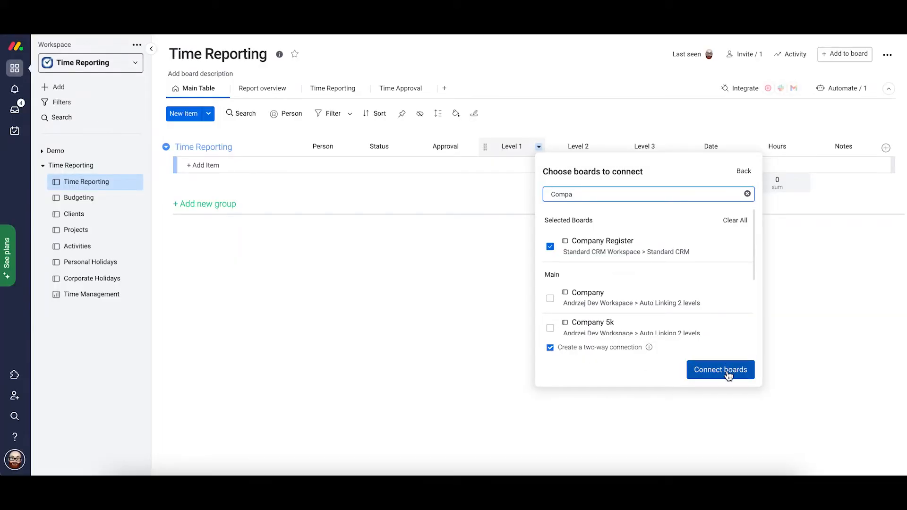
- Connect the Level 1 column two-way to the Company Register board
click(720, 371)
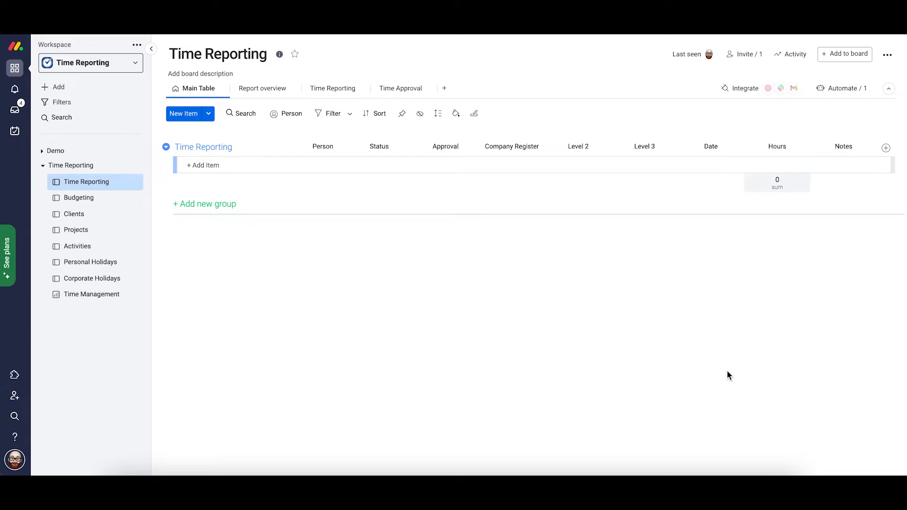